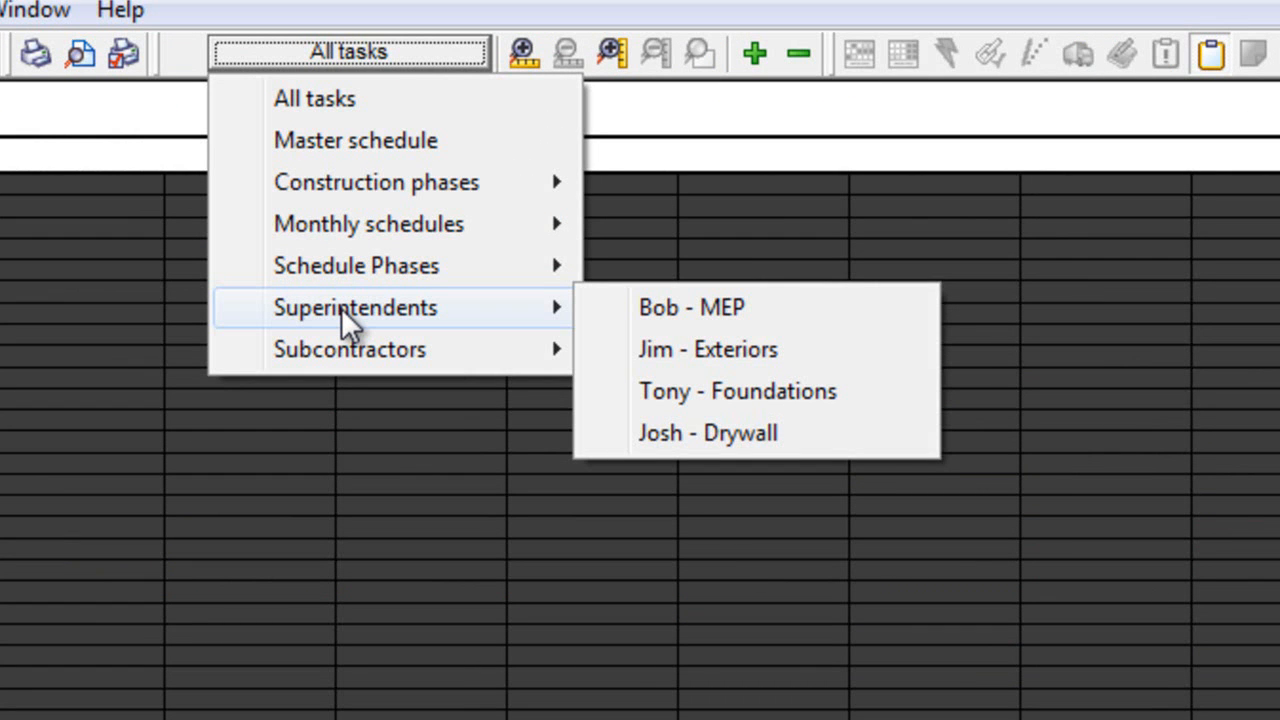
pyautogui.moveTo(348, 348)
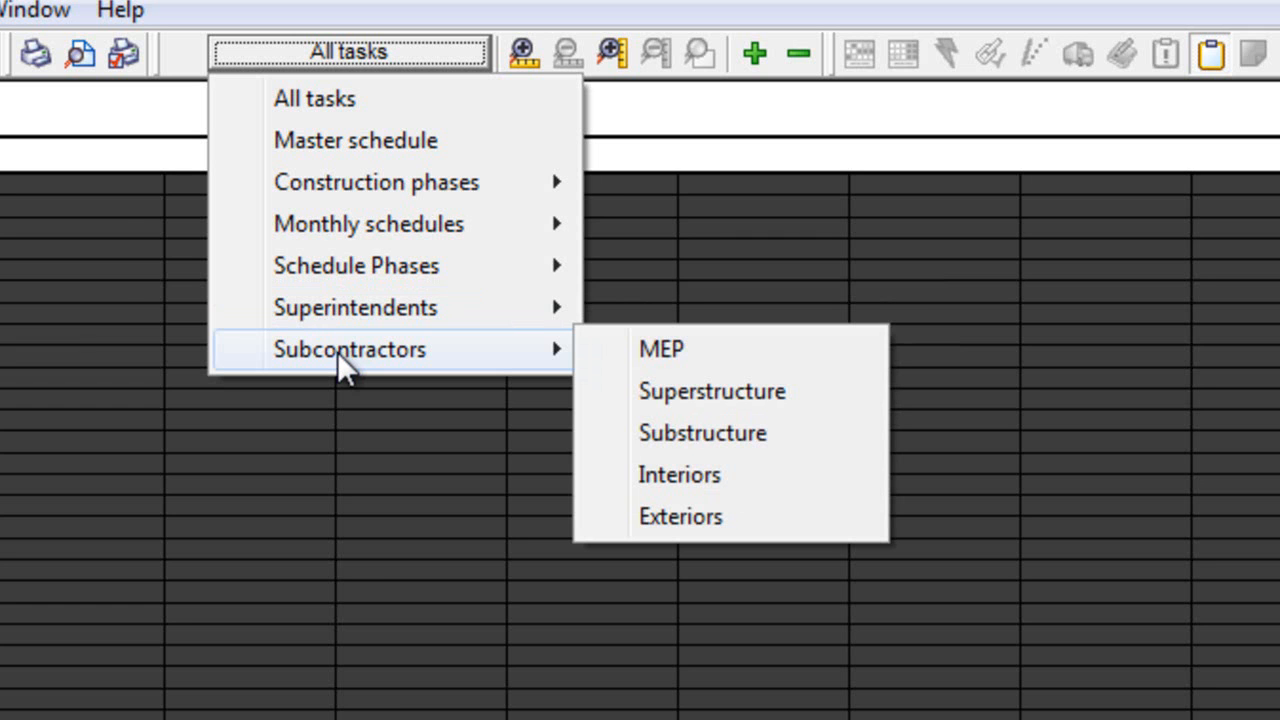
# Show the task status schedule for superintendent Jim - Exteriors
pyautogui.click(680, 516)
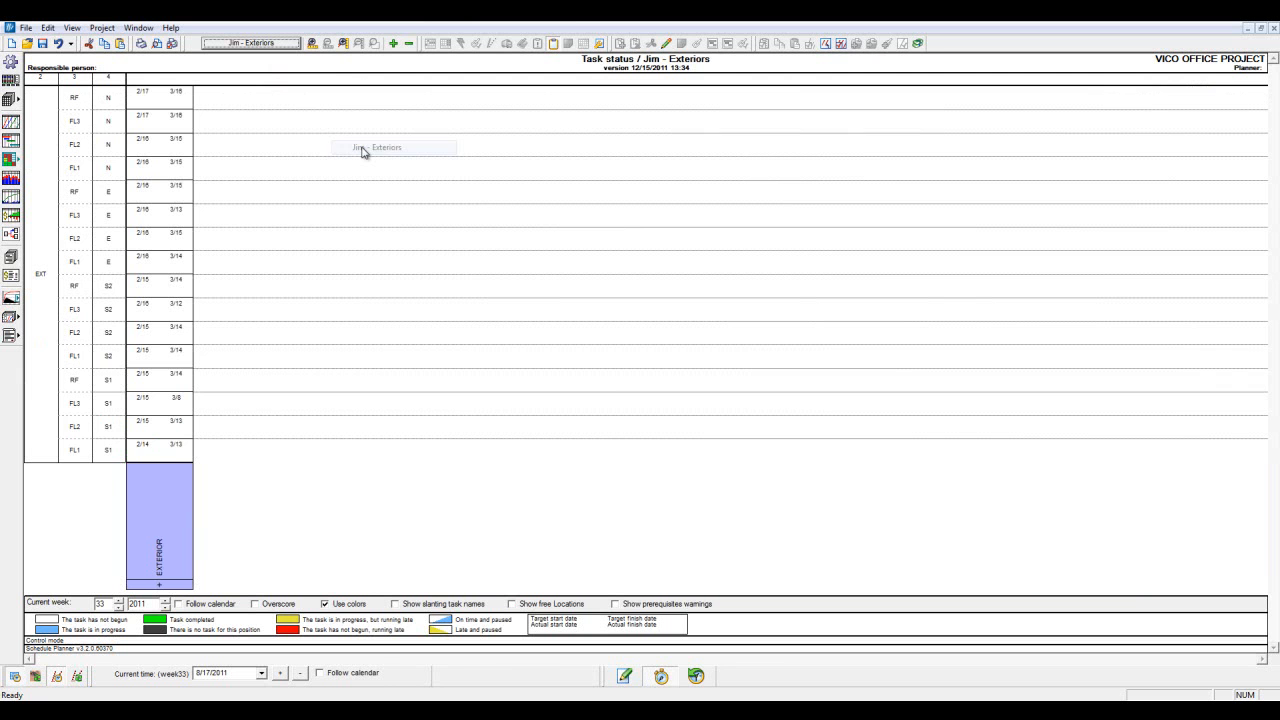
pyautogui.moveTo(216, 462)
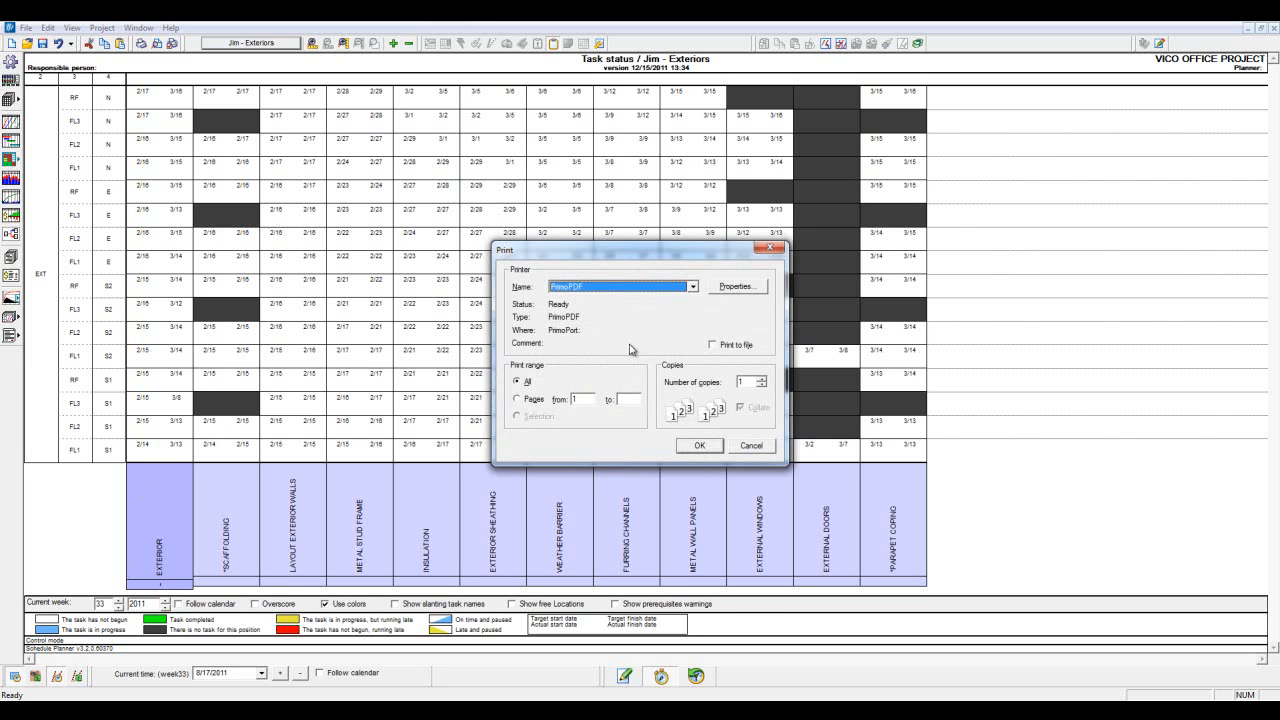
pyautogui.moveTo(678, 312)
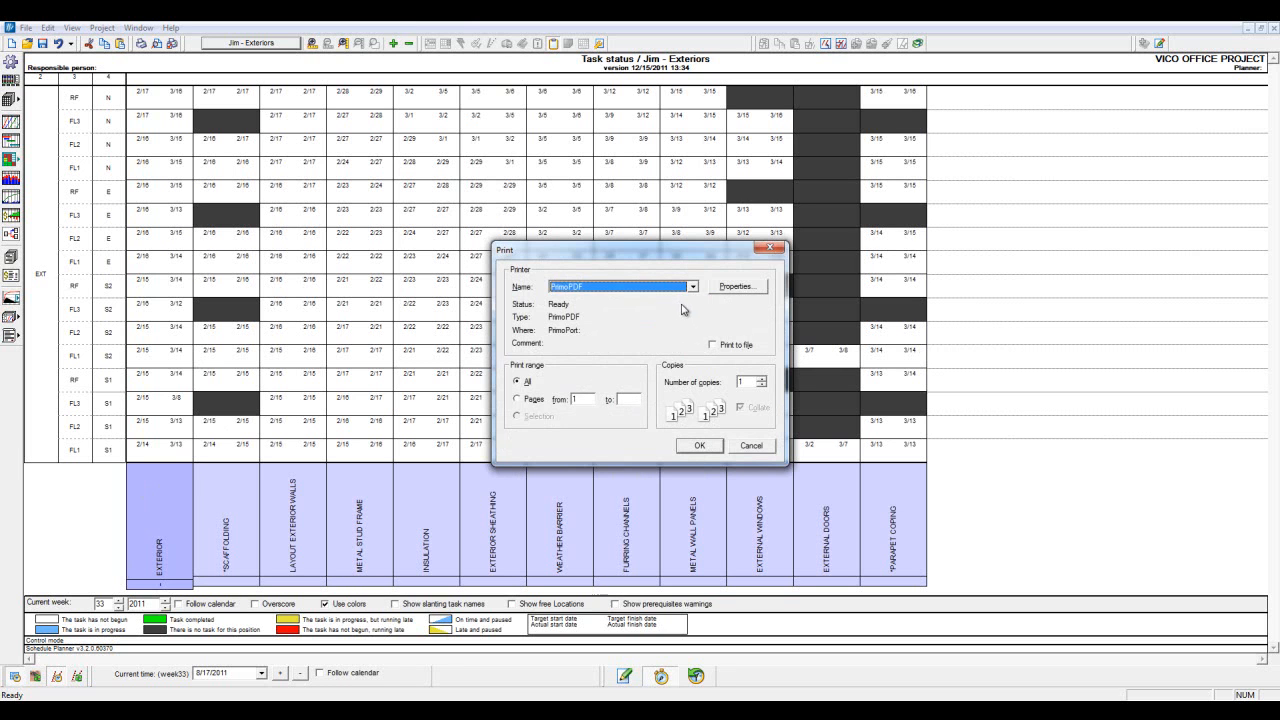
pyautogui.moveTo(704, 310)
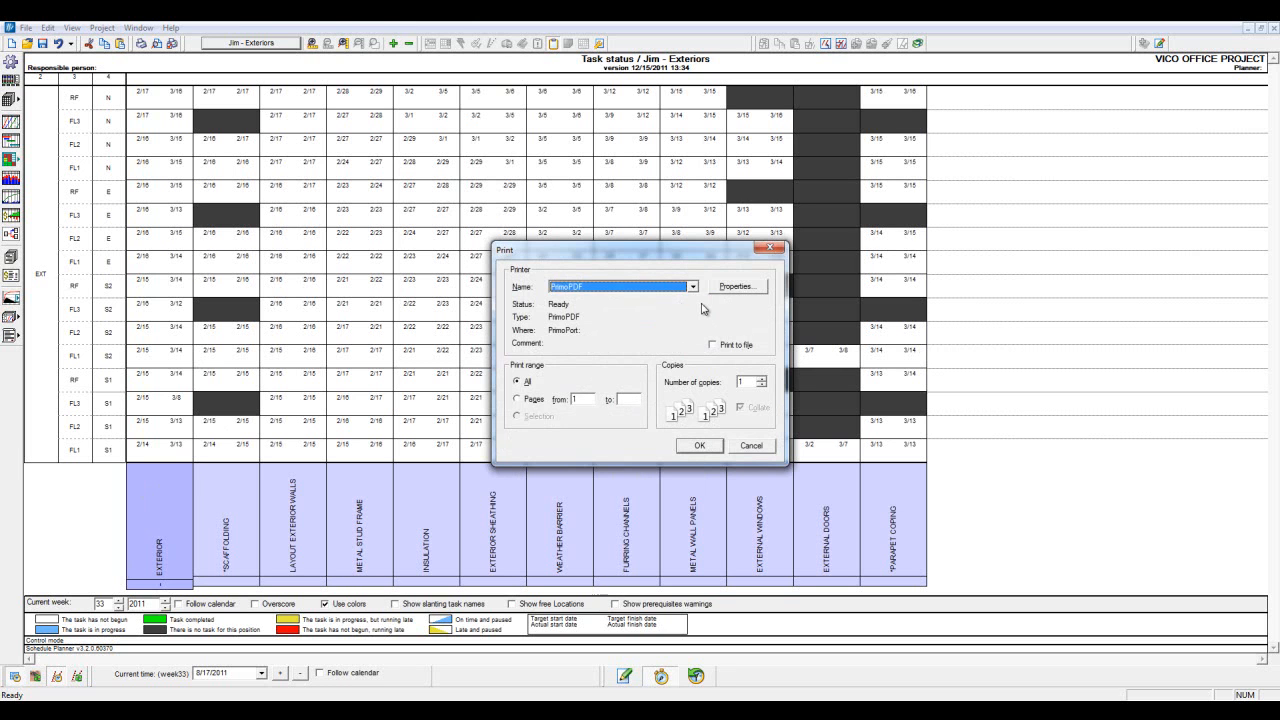
# Set the PrimoPDF printer's paper size to 11x17 in its document properties
pyautogui.click(736, 288)
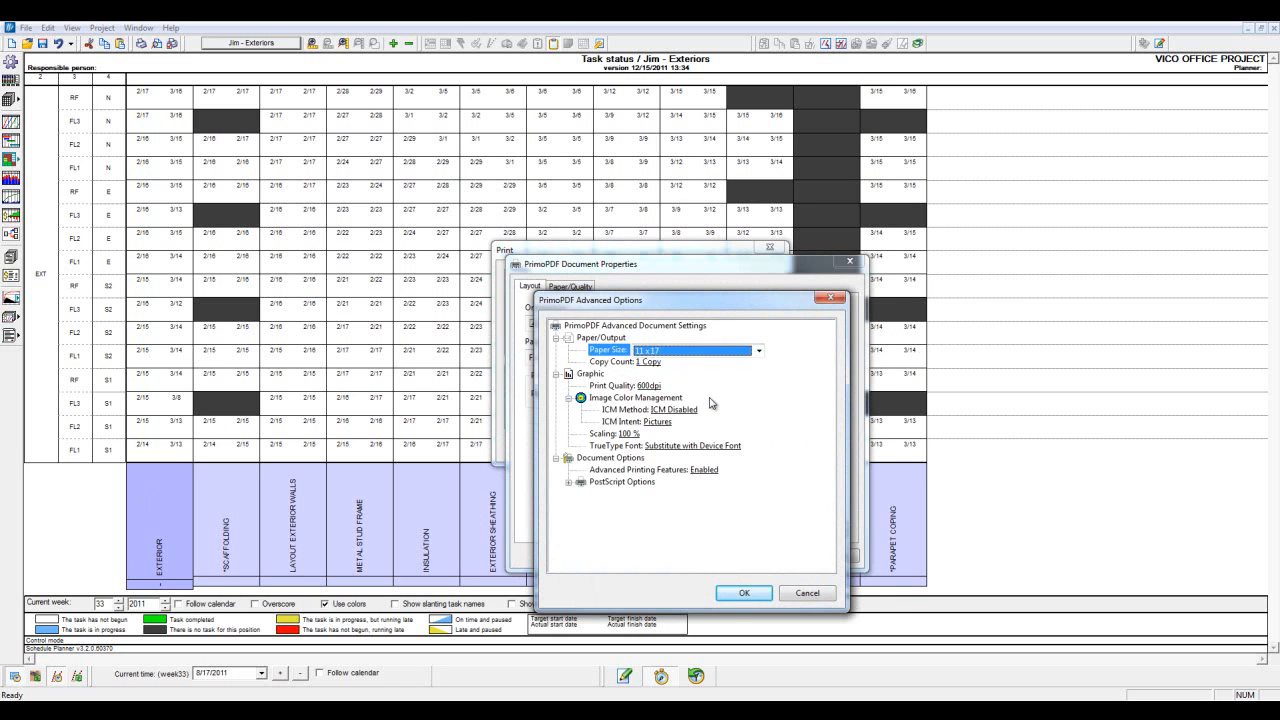
pyautogui.click(744, 592)
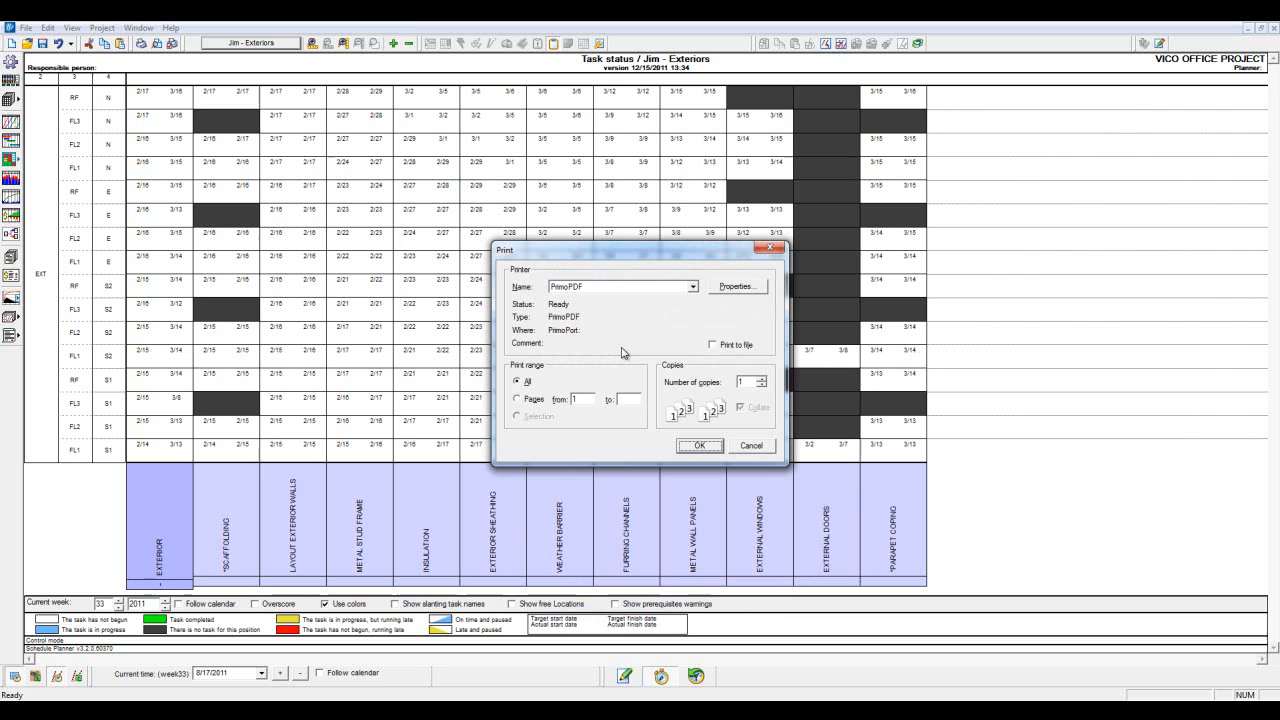